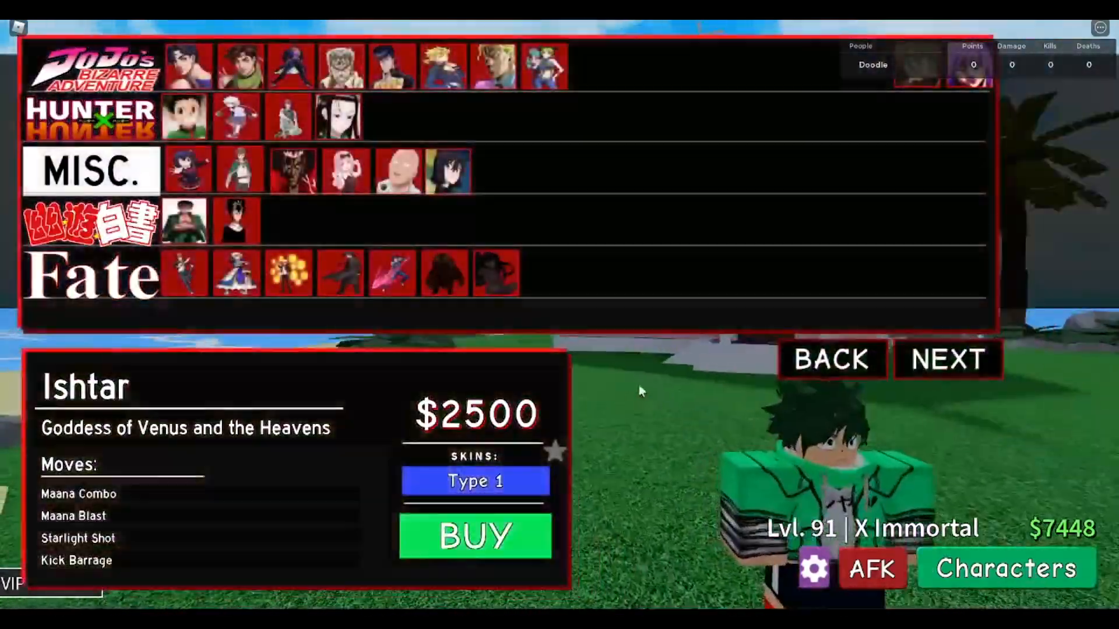
Buy Ishtar for $2500, equip her, and switch her skin to Type 5
click(473, 535)
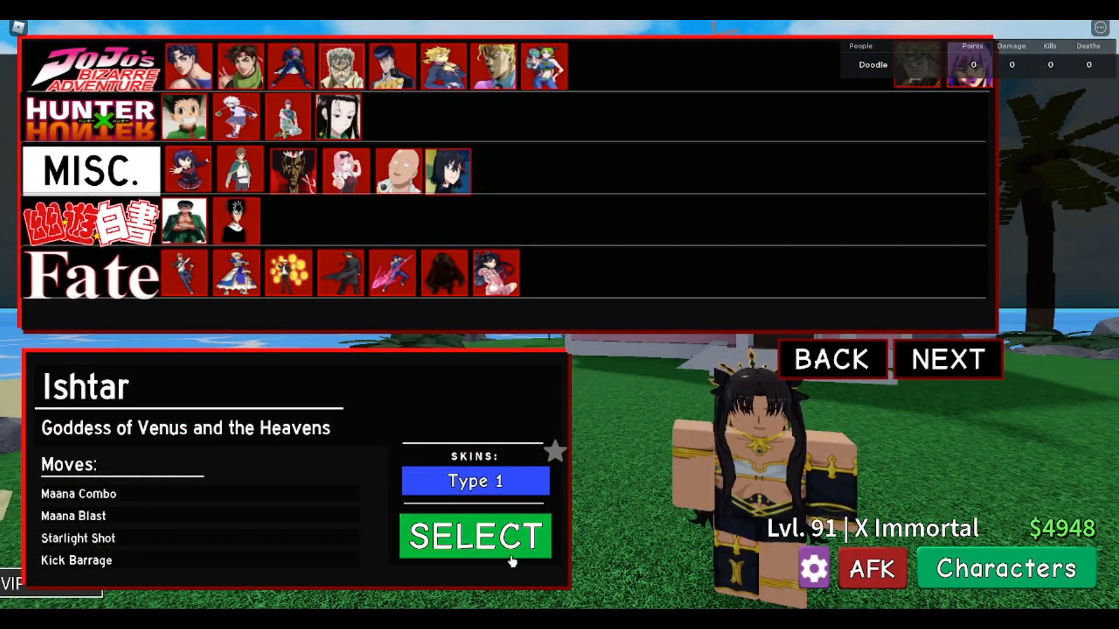
click(474, 537)
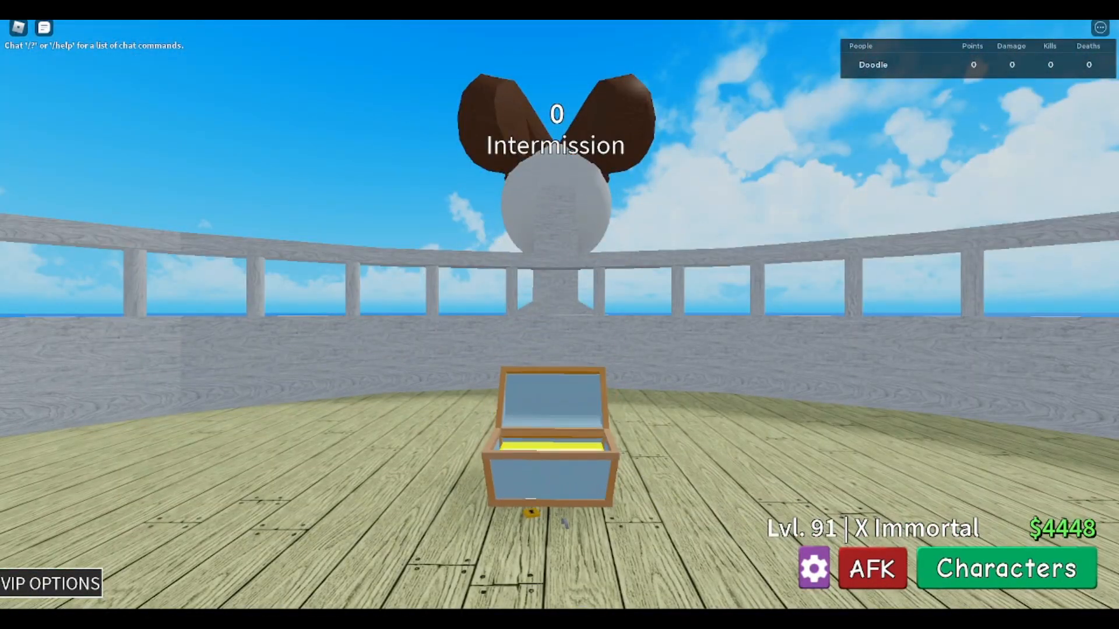
click(1006, 569)
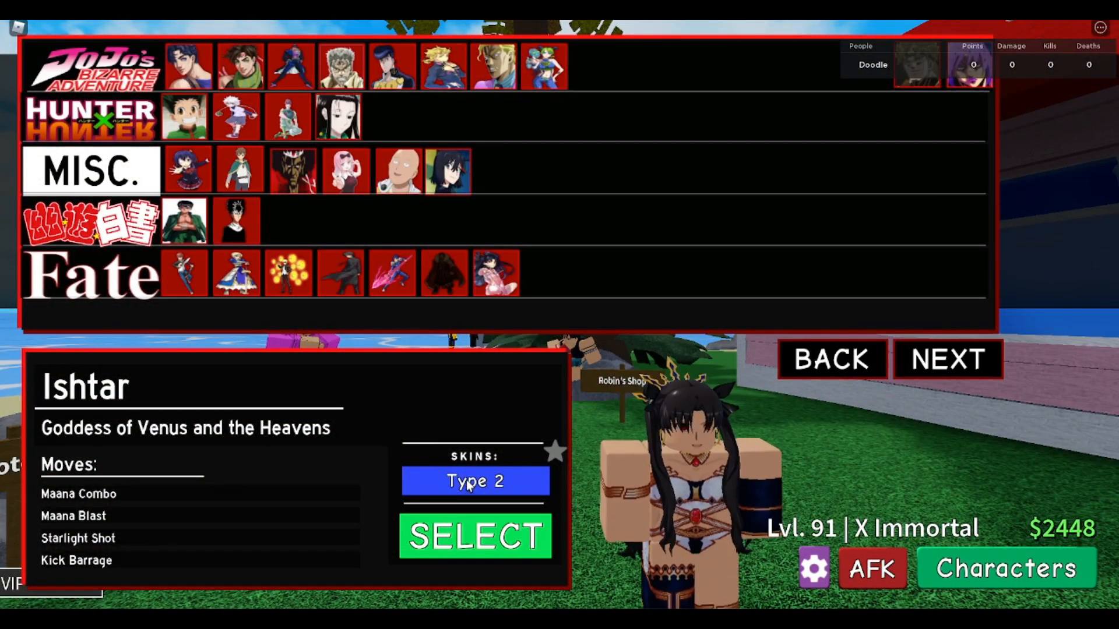
click(476, 482)
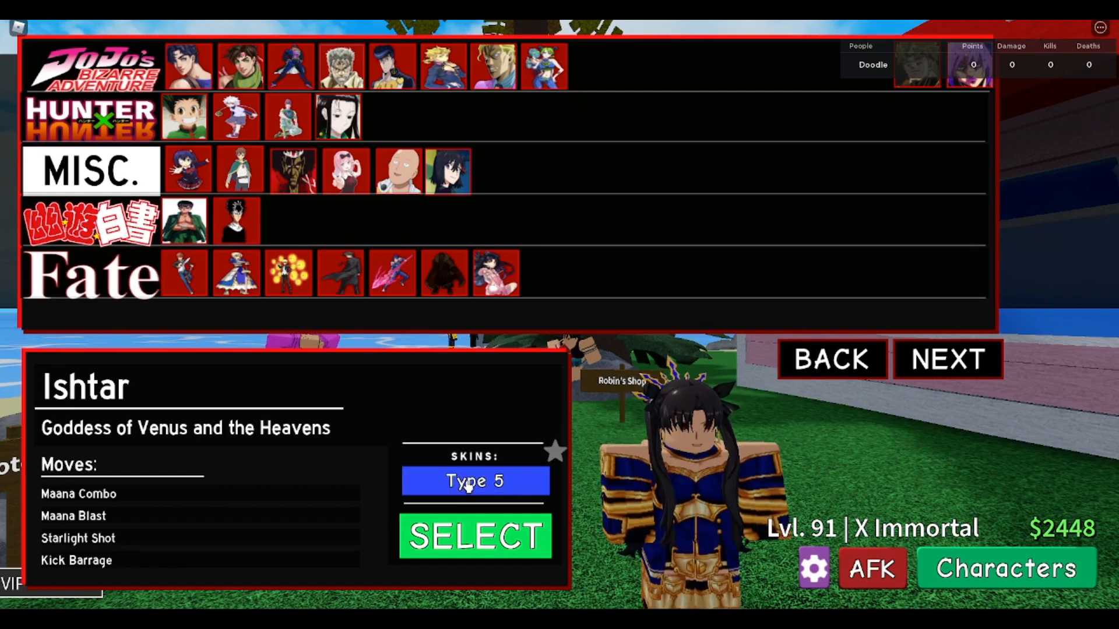
Spawn as Type 5 Ishtar in the checkered training arena
click(474, 537)
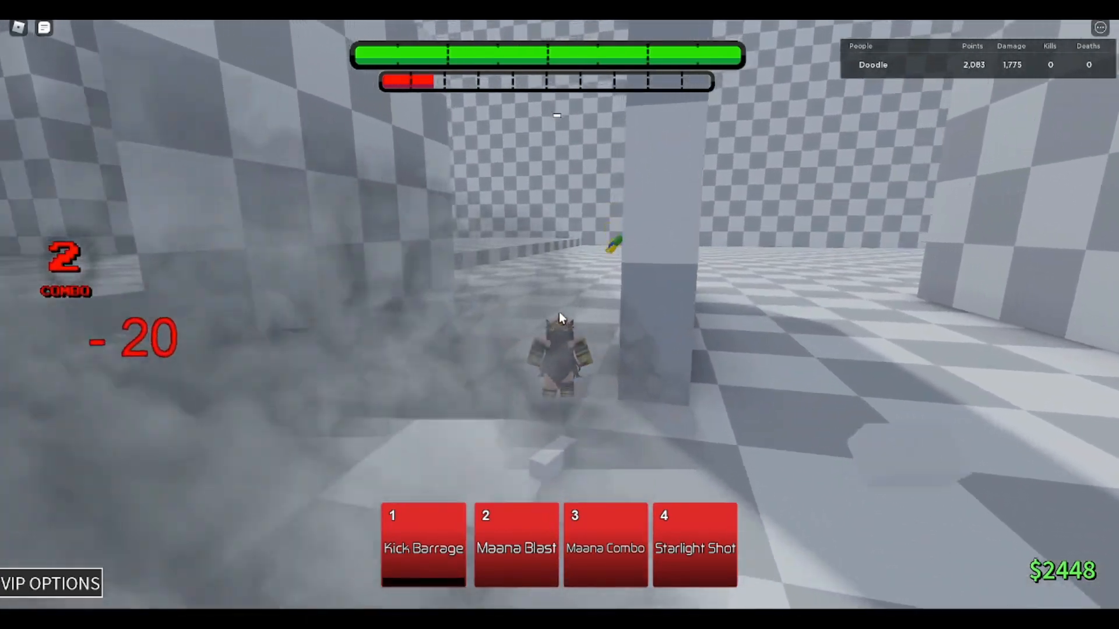
Attack the dummies with Ishtar's moves, reaching 14 hits and about 1,890 damage
key(2)
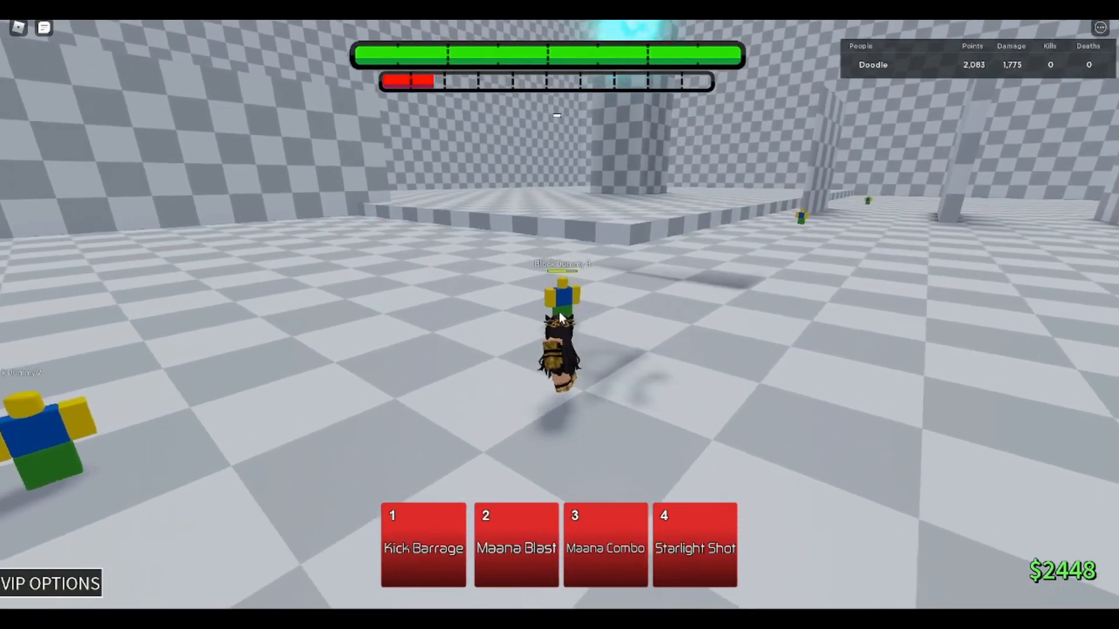
key(2)
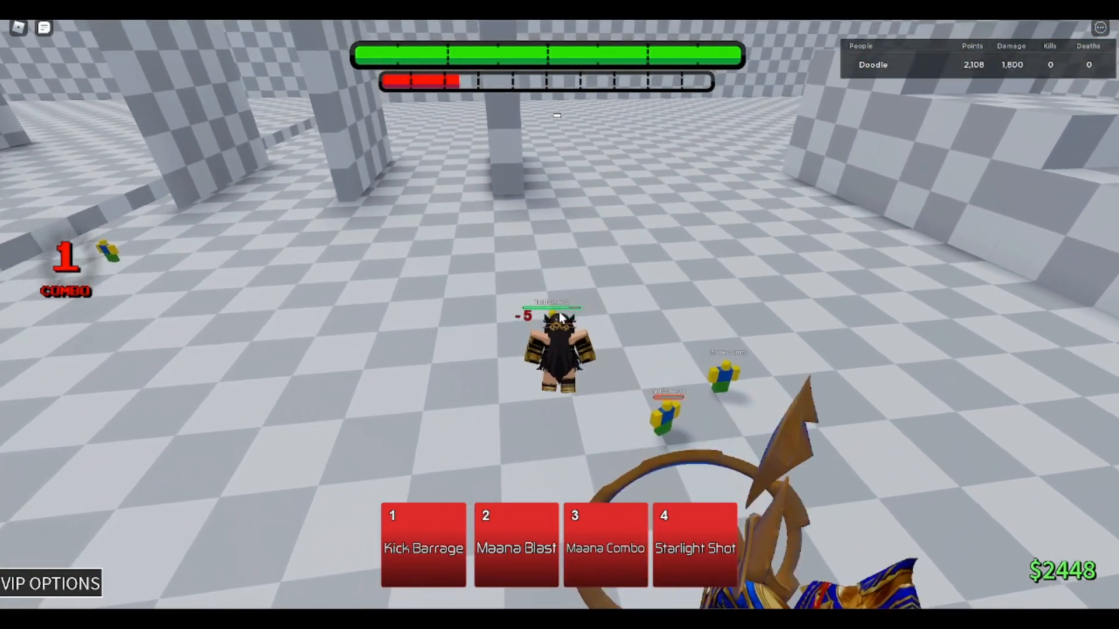
key(2)
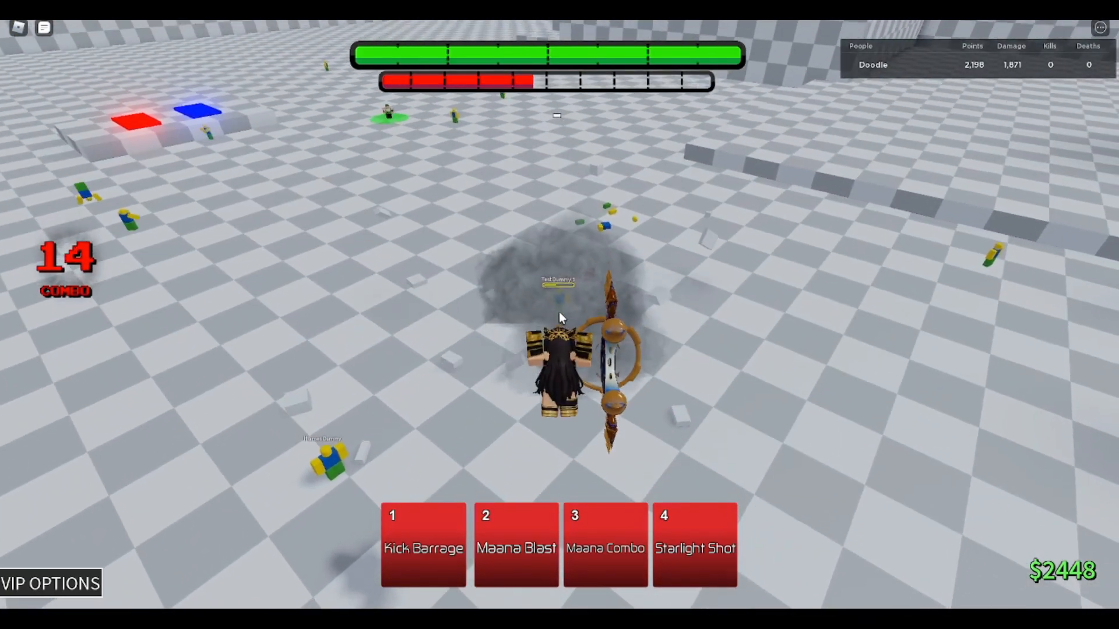
key(2)
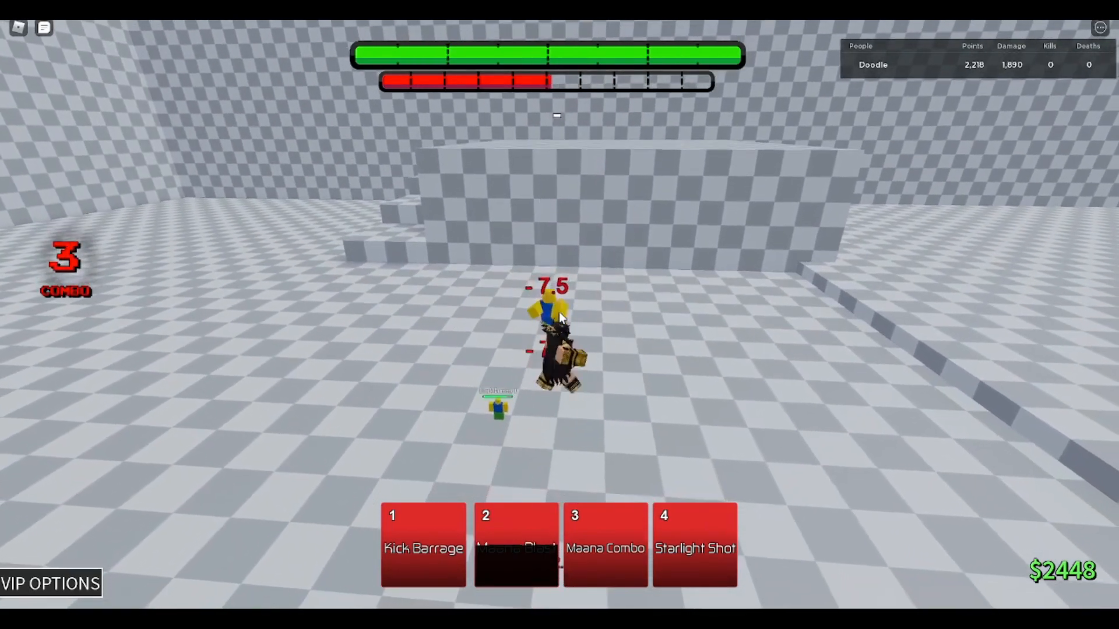
Land Maana Blast and Starlight Shot on the dummies, pushing damage past 2,070
key(3)
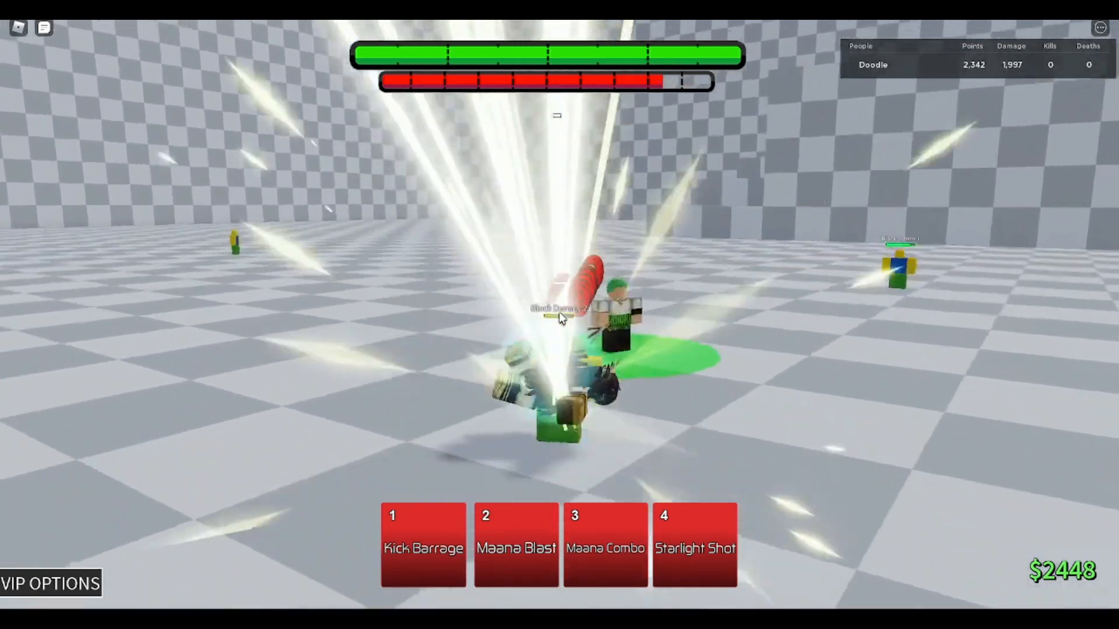
key(4)
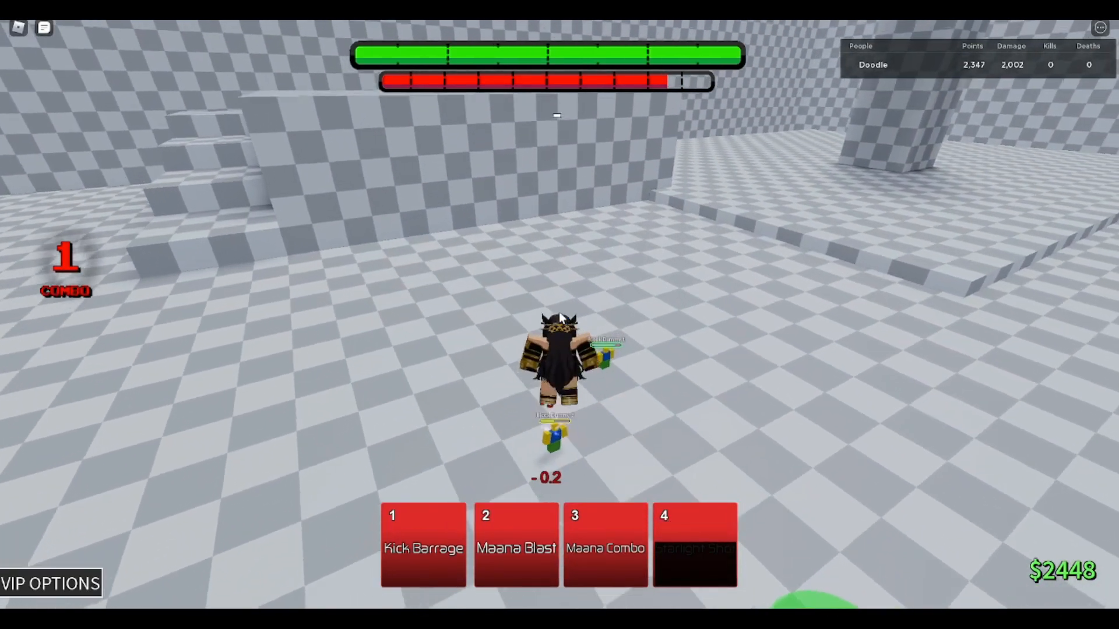
key(2)
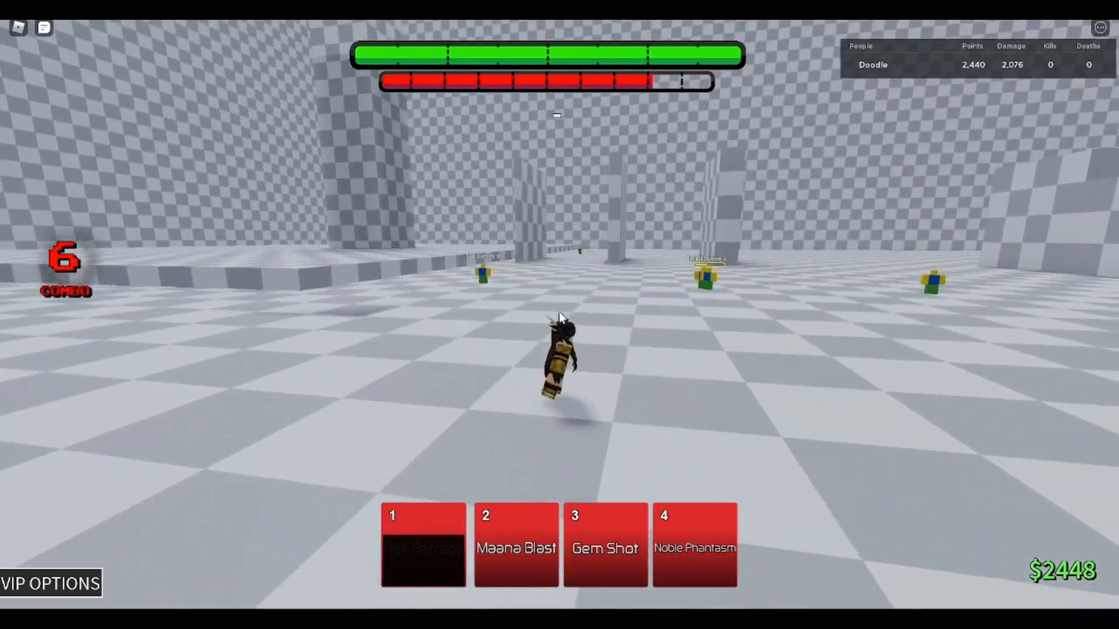
Use awakened Gem Shot and Noble Phantasm on the dummies, reaching about 2,840 damage
key(1)
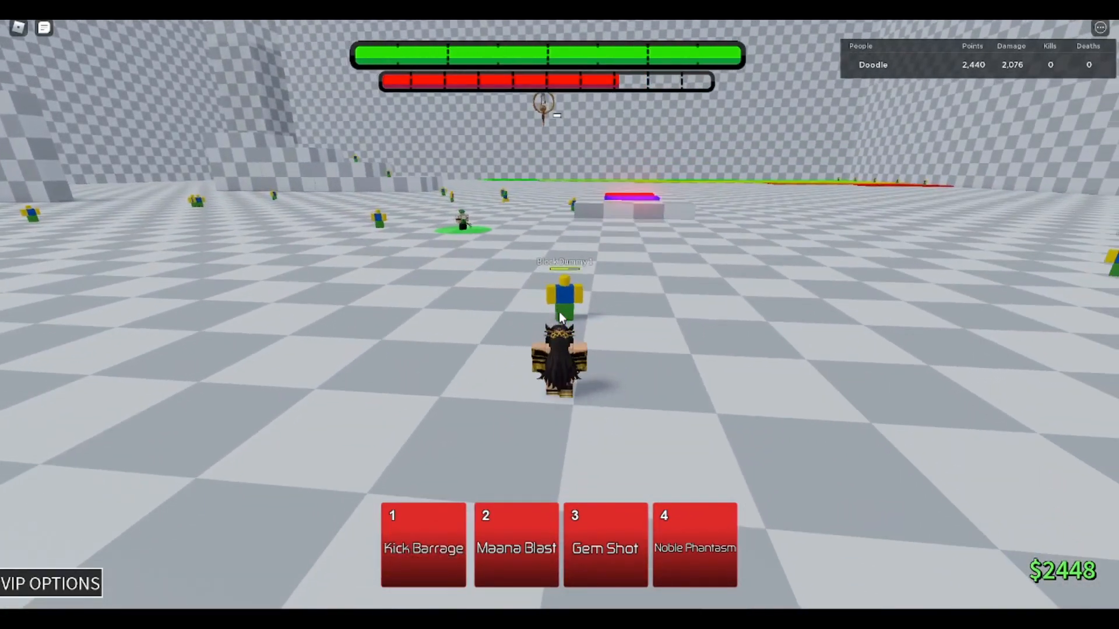
key(2)
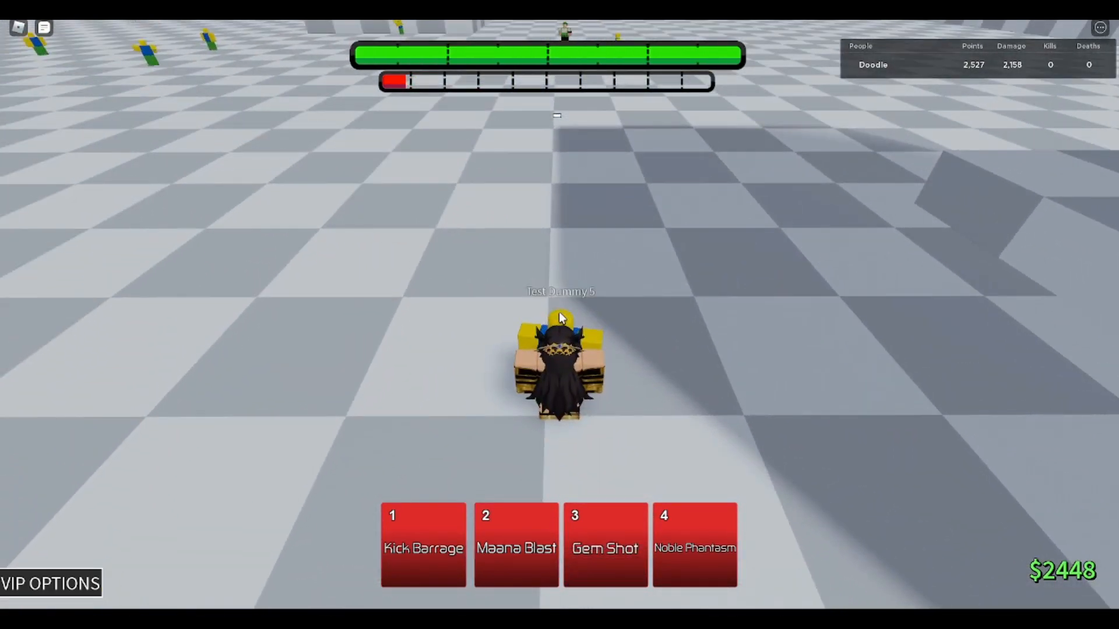
key(3)
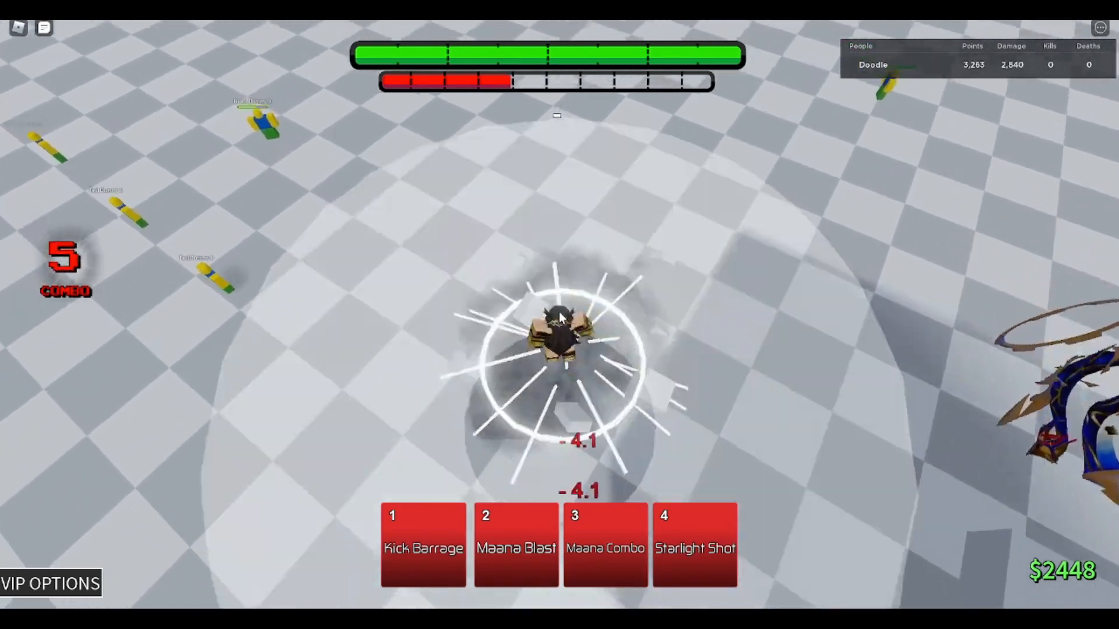
Chain moves ending in Maana Combo for 16 hits and about 2,914 damage
key(2)
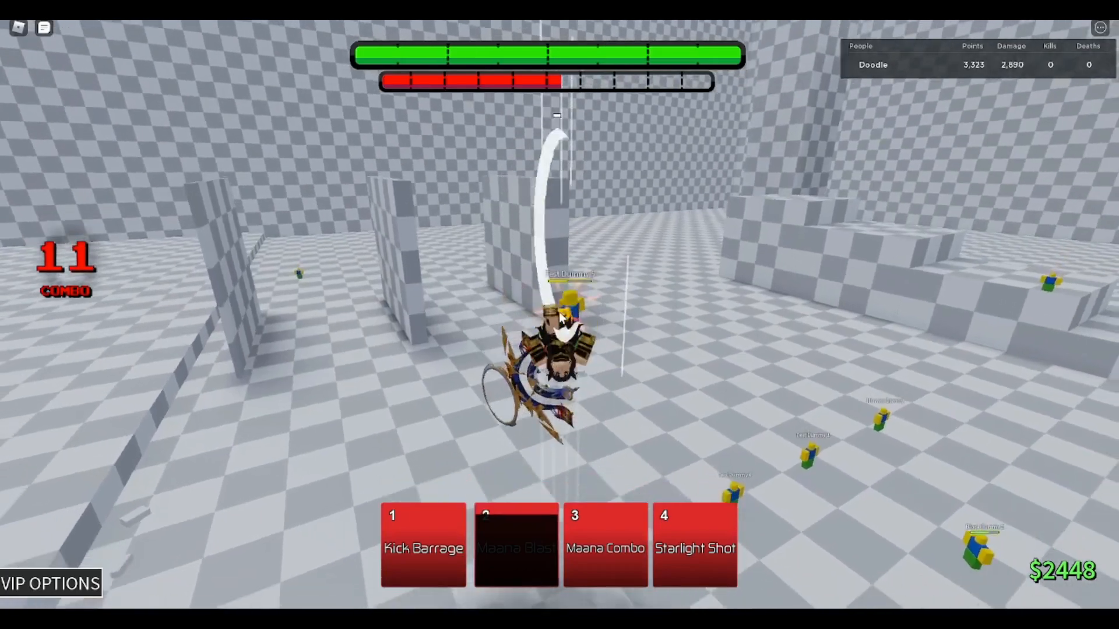
key(3)
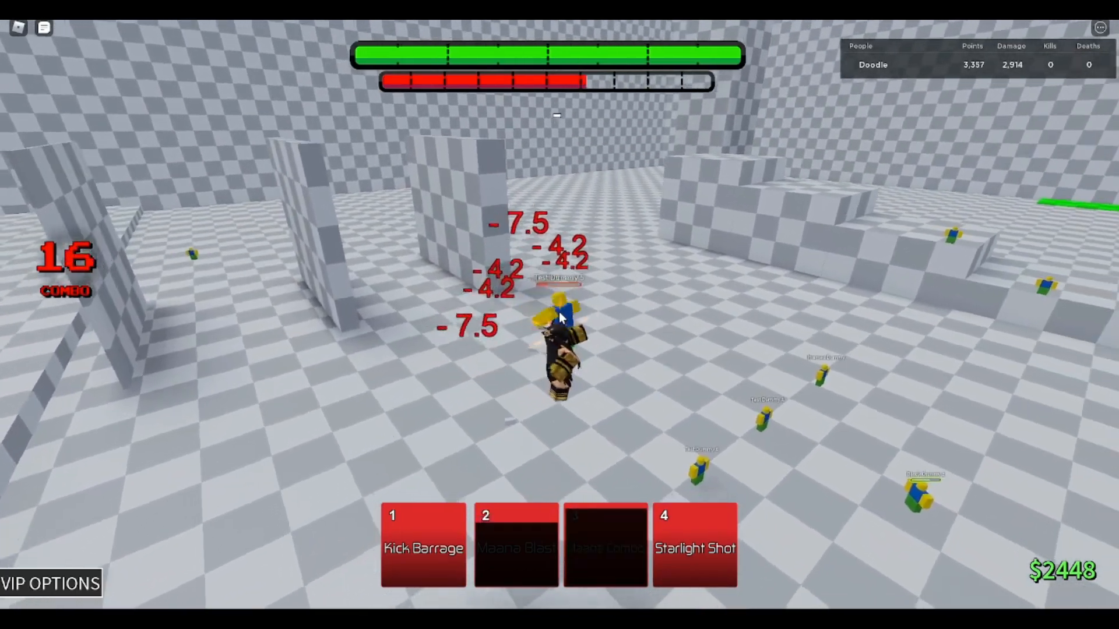